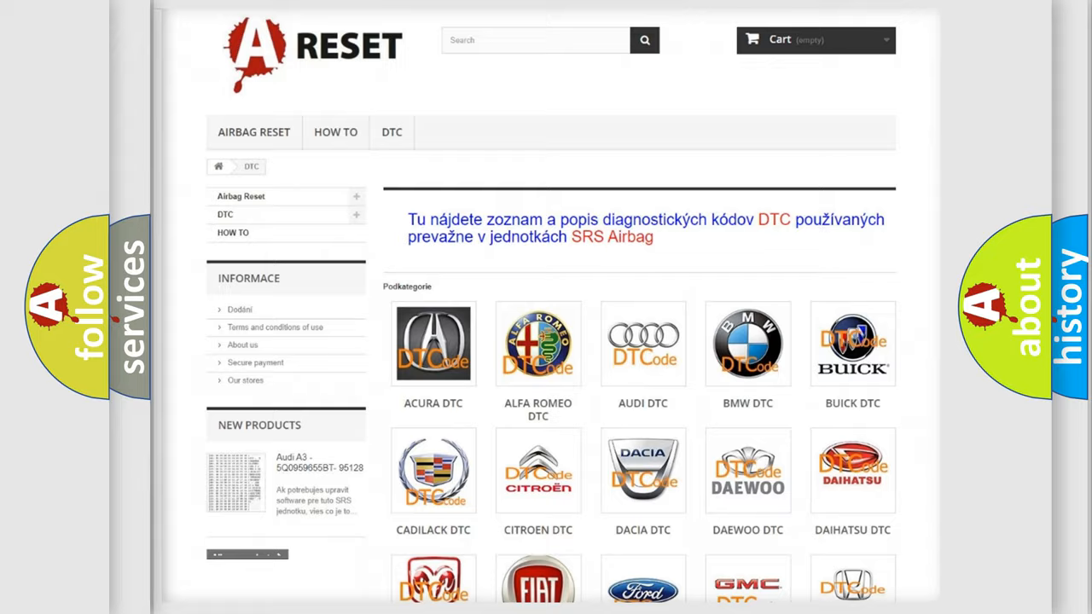
pyautogui.scroll(-3)
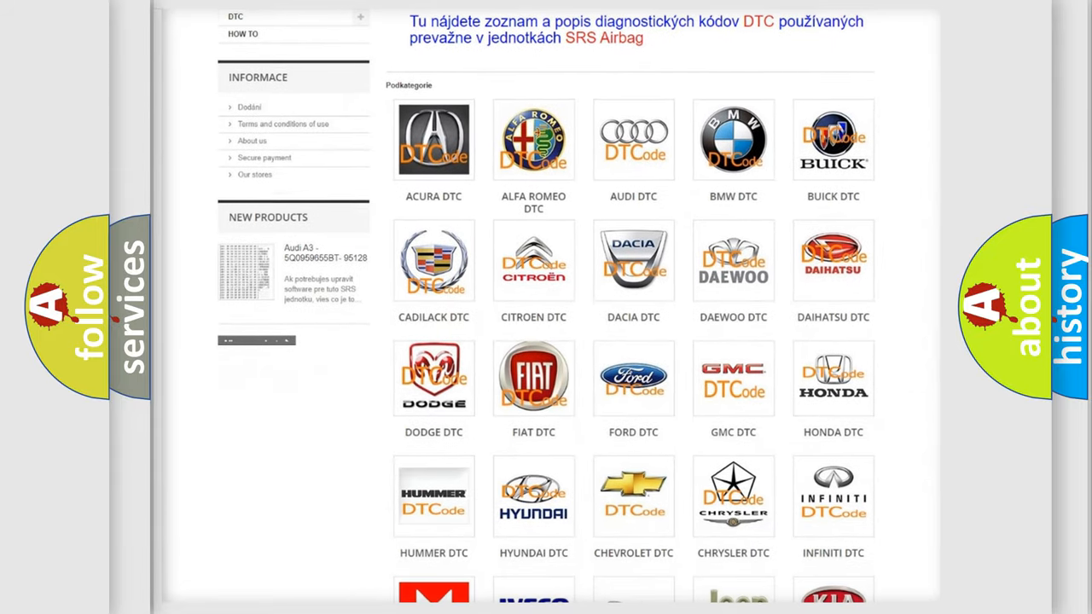